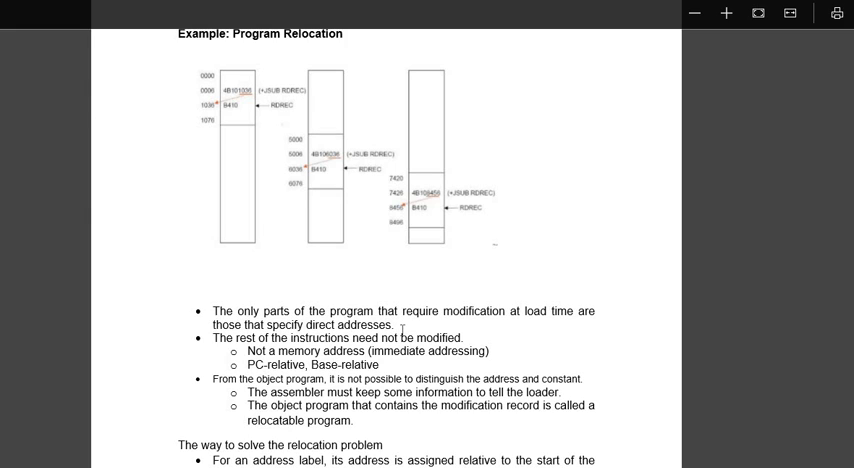
mouse_move(402, 328)
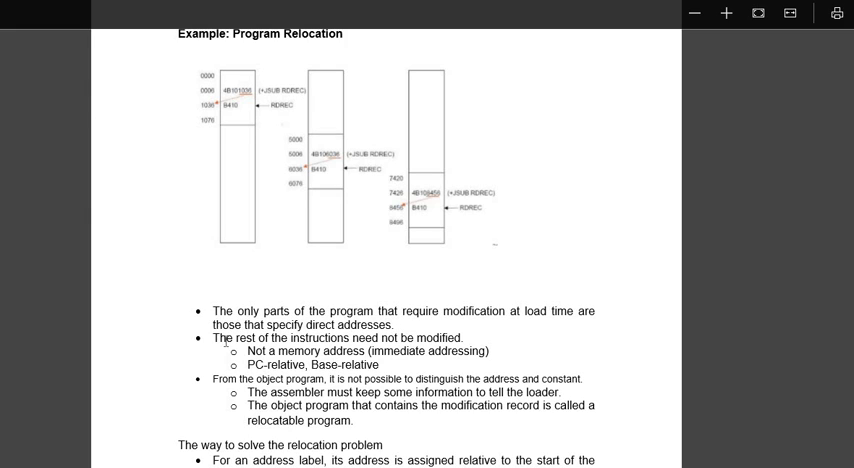
mouse_move(248, 98)
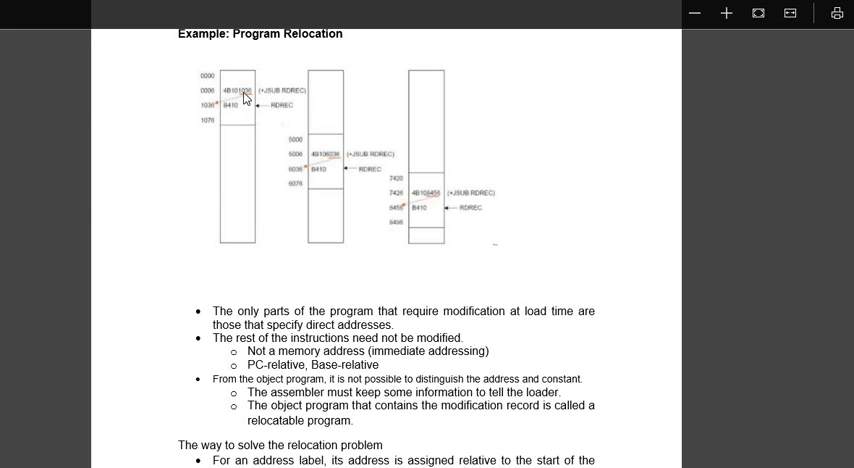
mouse_move(252, 100)
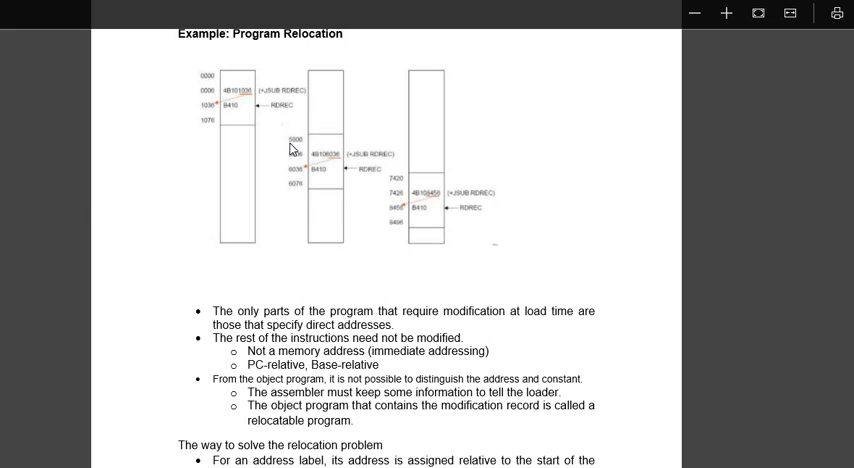
mouse_move(308, 148)
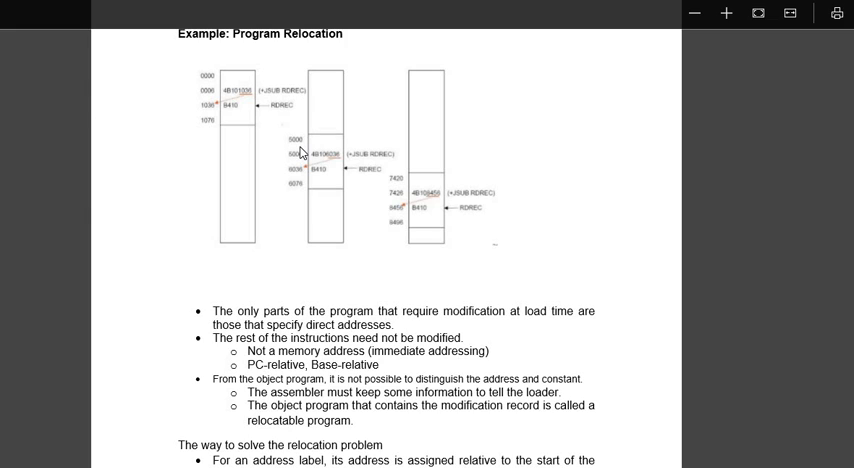
mouse_move(346, 148)
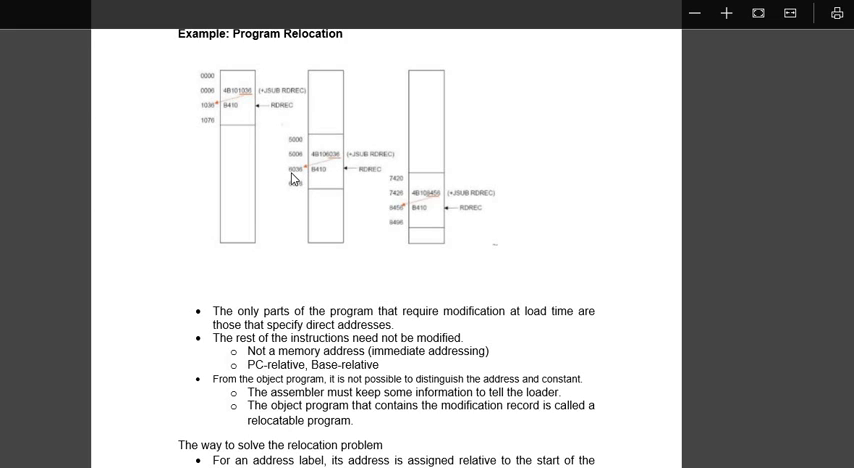
mouse_move(308, 180)
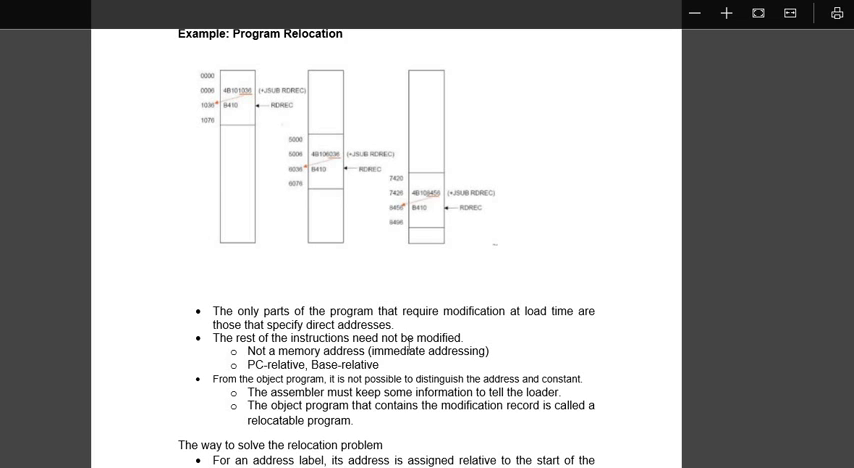
scroll(down, 3)
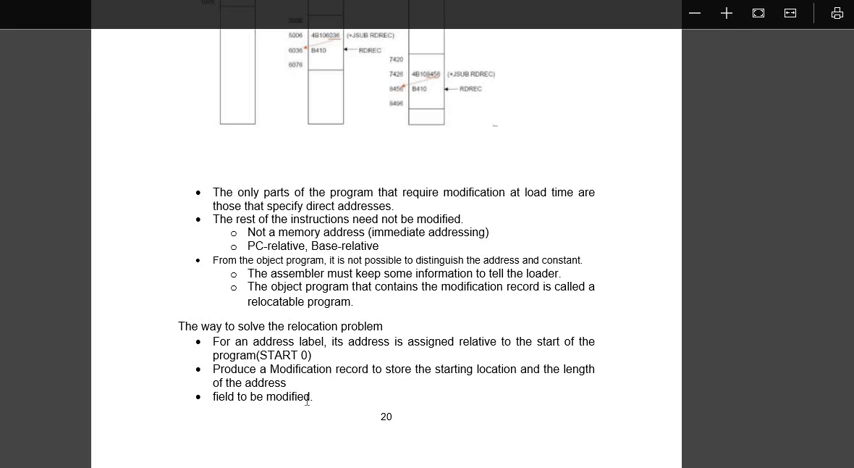
mouse_move(536, 312)
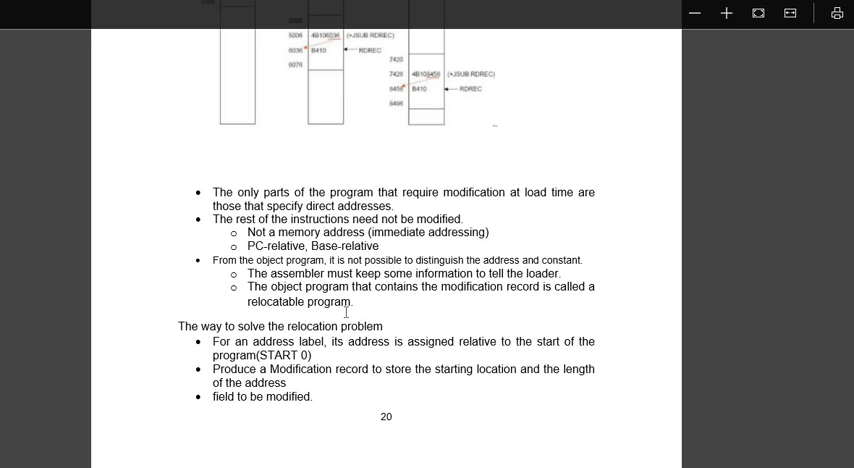
mouse_move(272, 348)
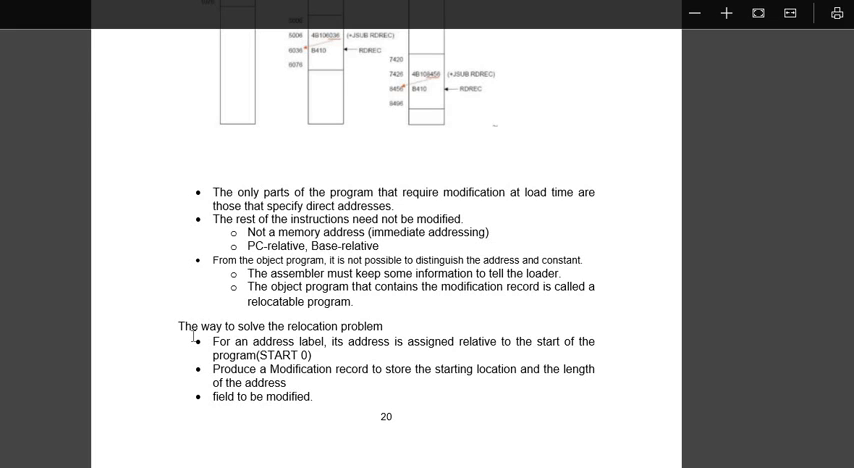
mouse_move(336, 360)
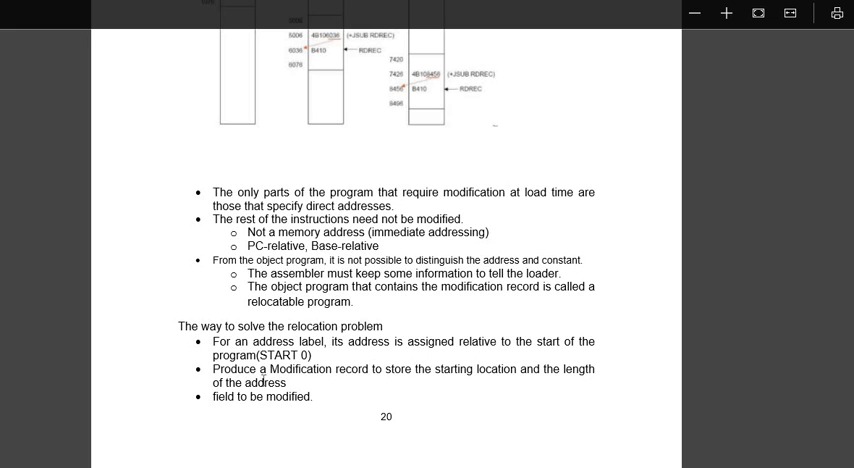
mouse_move(300, 384)
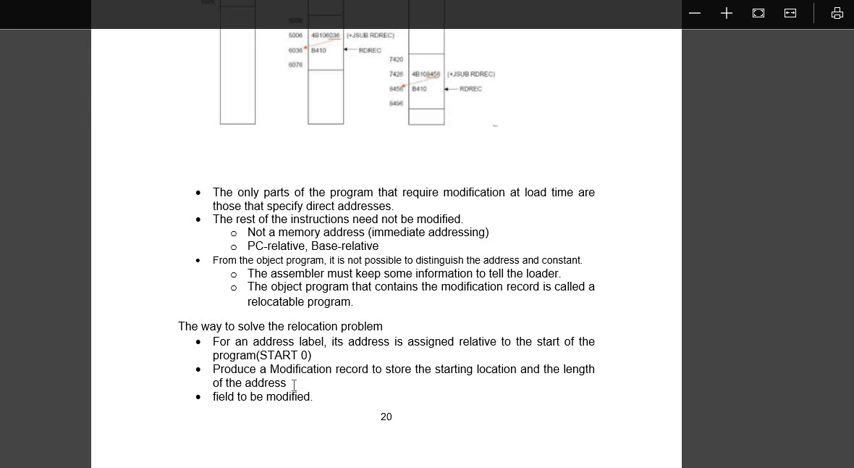
mouse_move(258, 408)
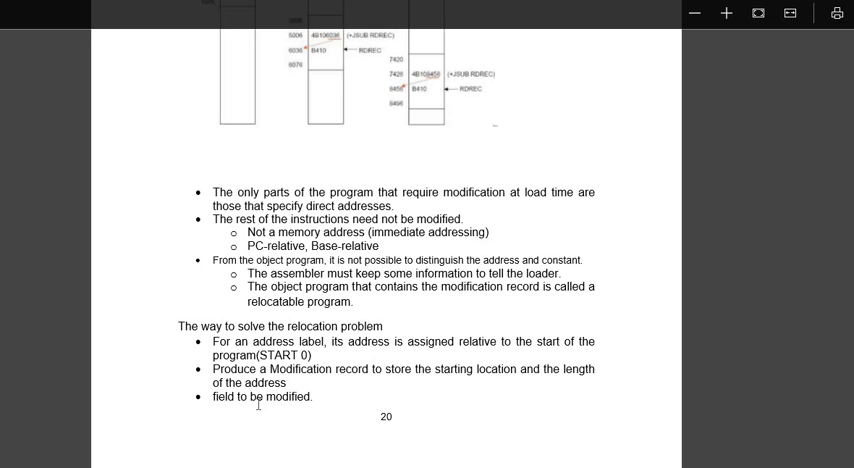
scroll(down, 3)
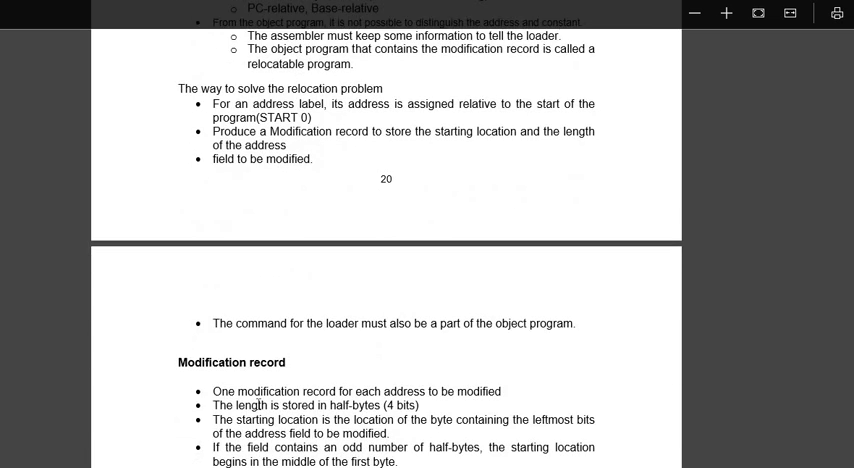
scroll(down, 3)
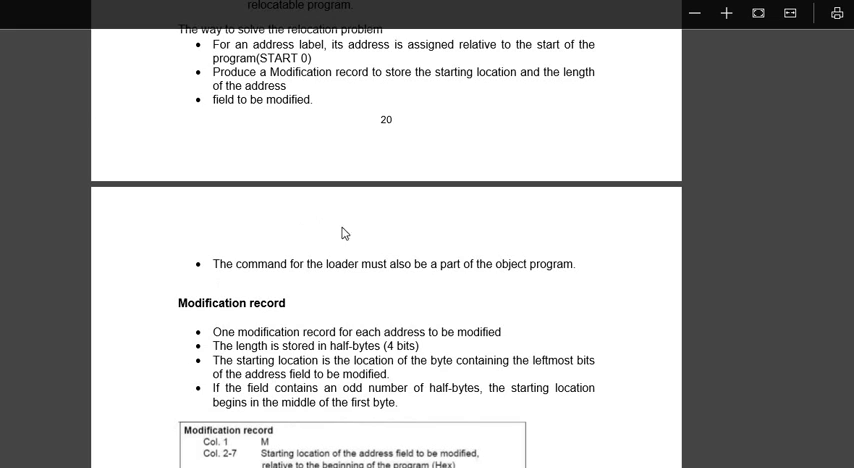
mouse_move(330, 322)
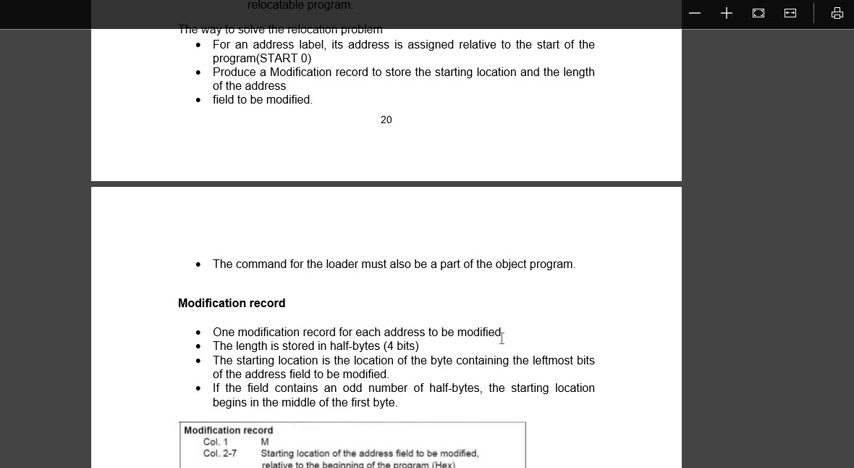
scroll(down, 3)
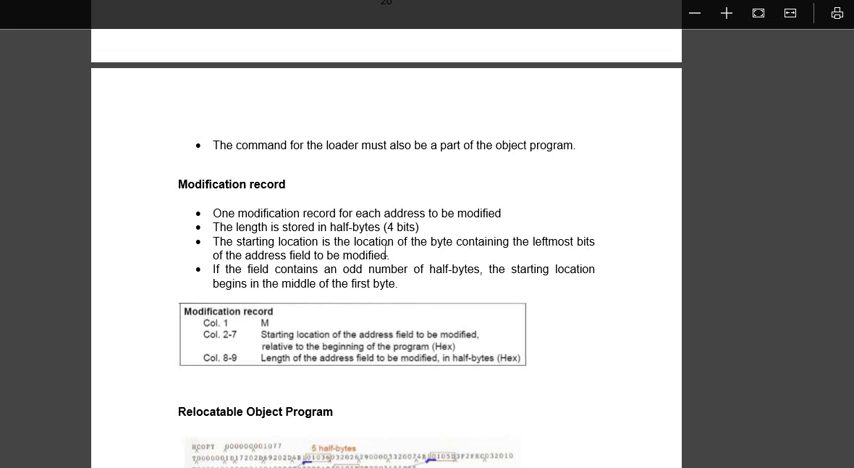
mouse_move(528, 250)
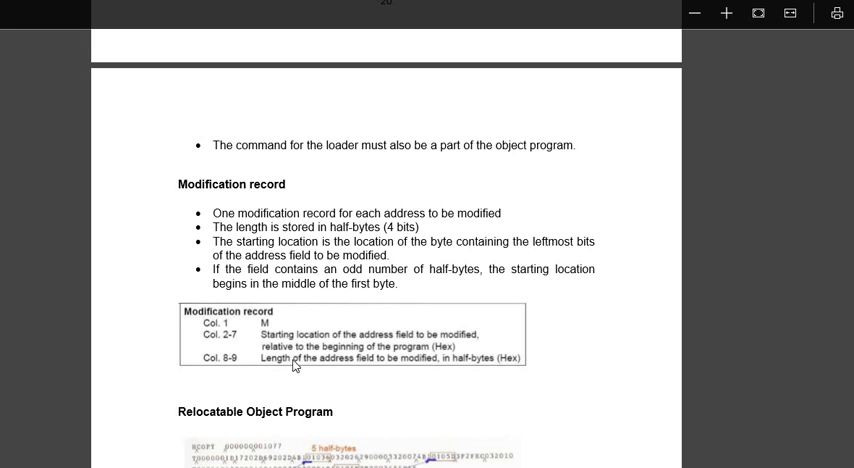
mouse_move(248, 332)
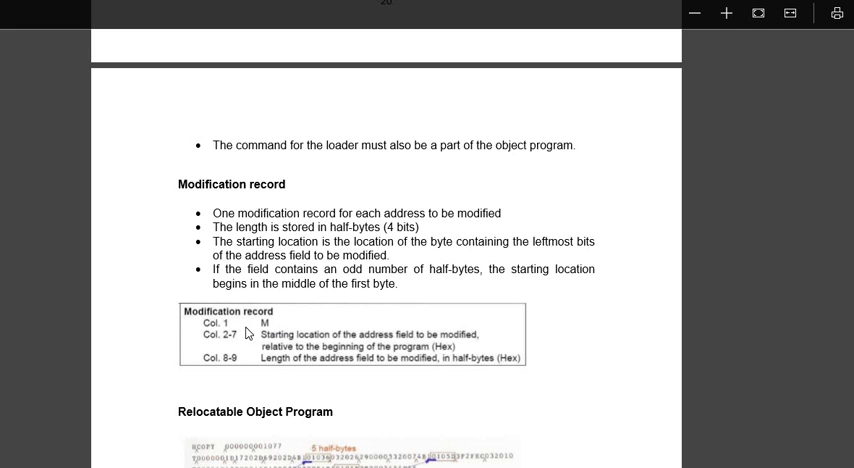
mouse_move(304, 348)
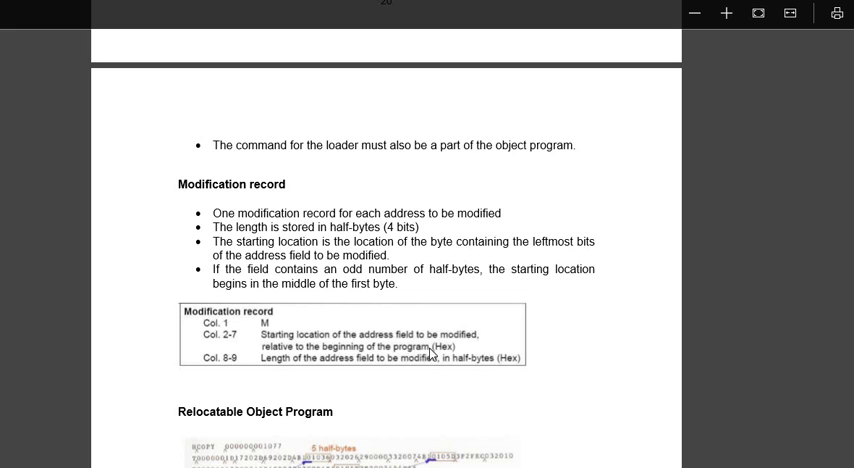
mouse_move(232, 336)
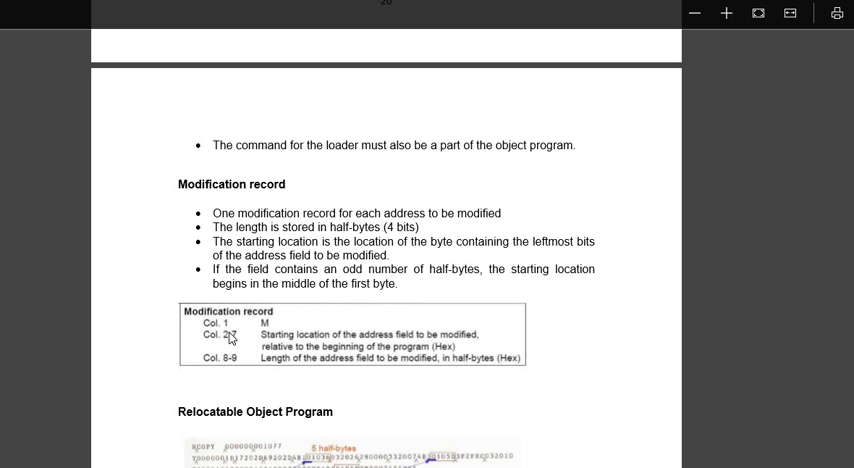
mouse_move(234, 344)
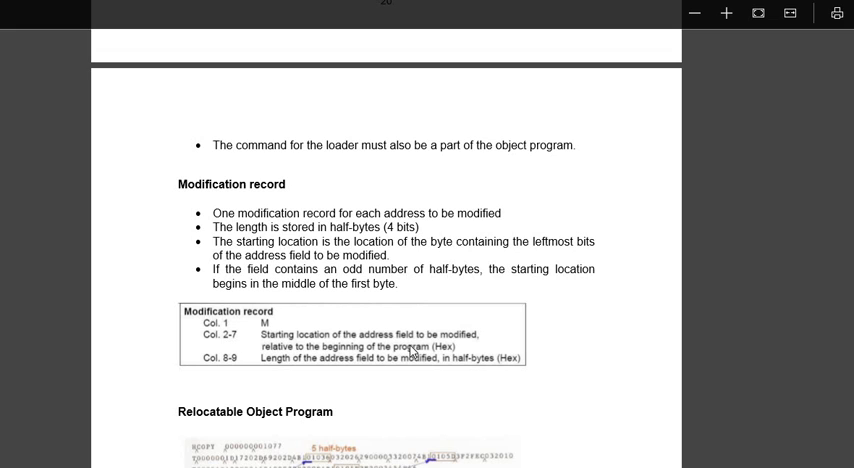
mouse_move(264, 324)
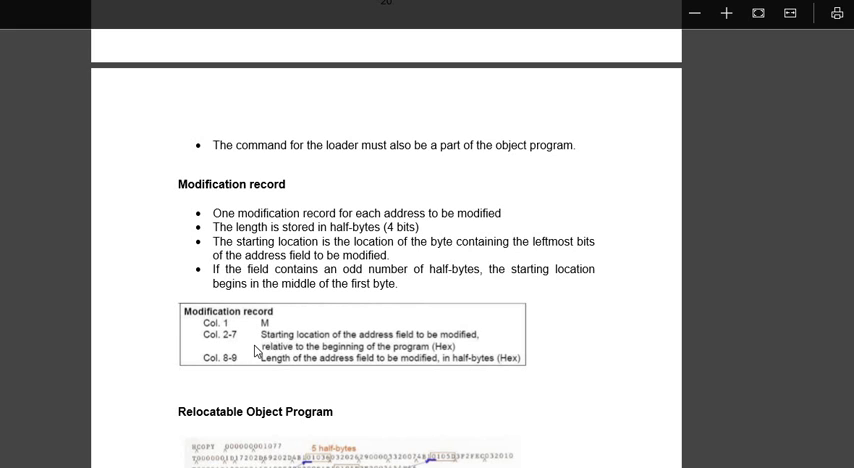
mouse_move(230, 368)
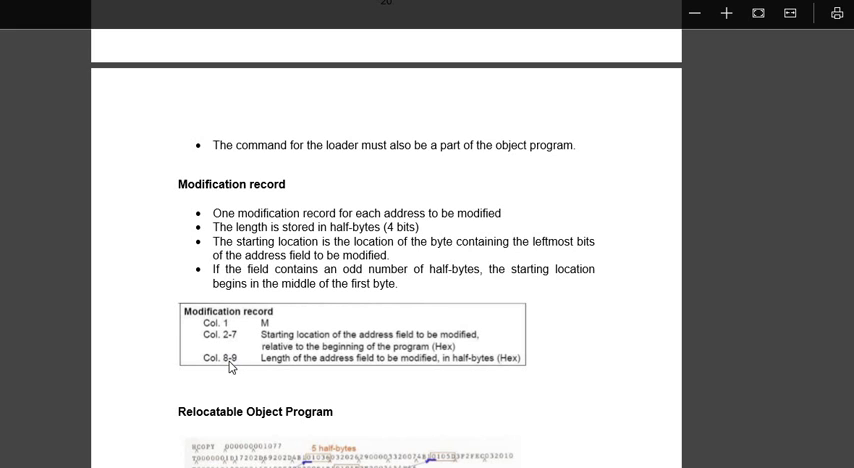
mouse_move(236, 368)
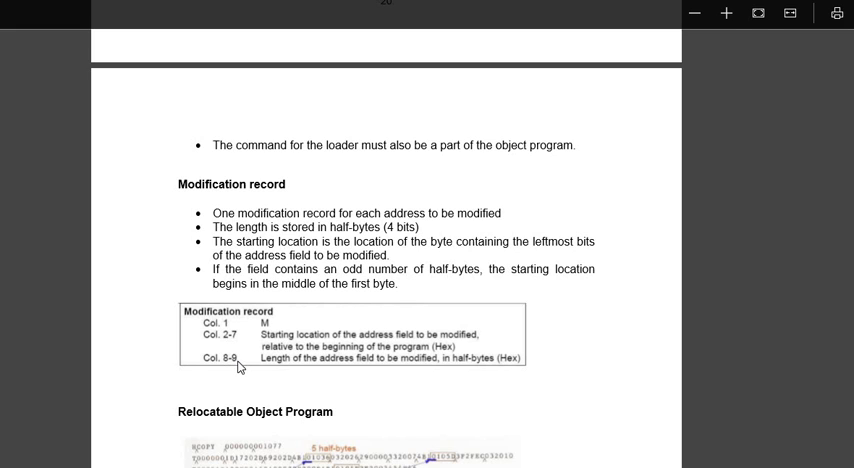
mouse_move(500, 364)
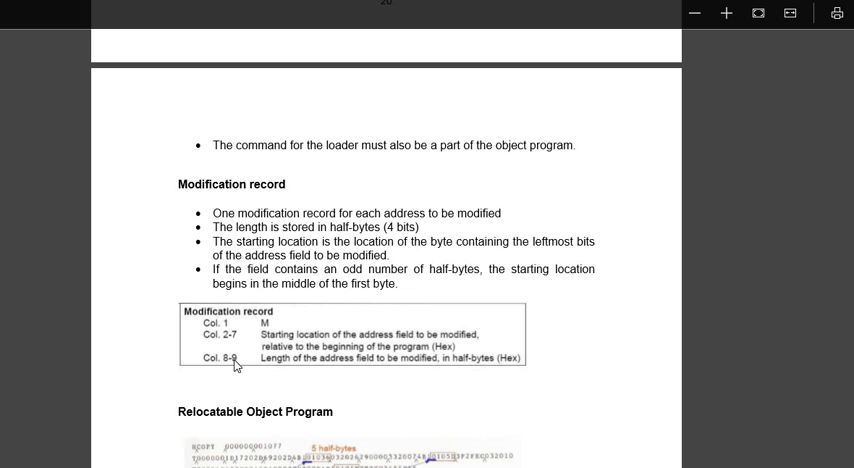
scroll(down, 3)
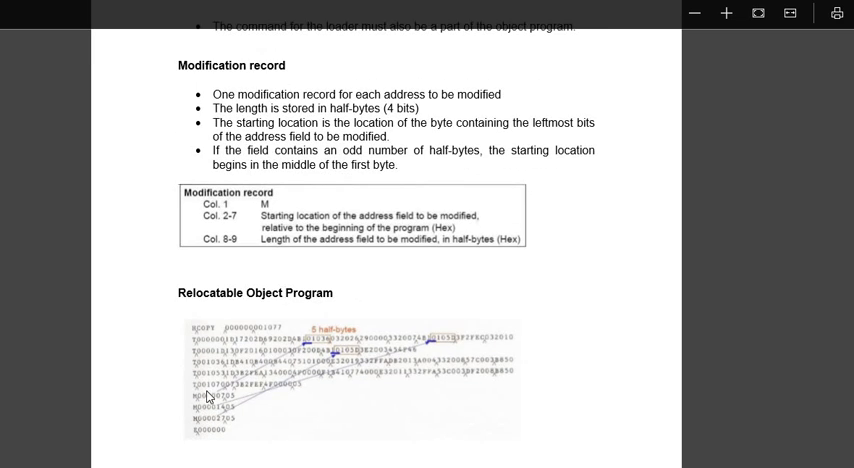
mouse_move(364, 436)
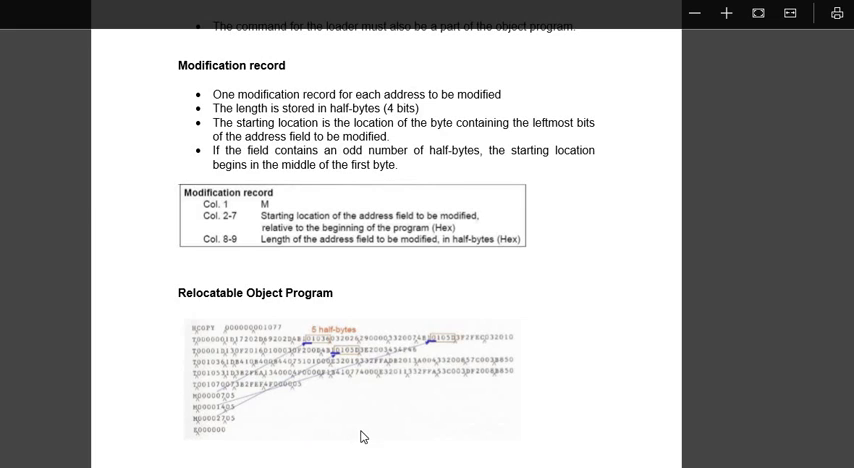
mouse_move(488, 420)
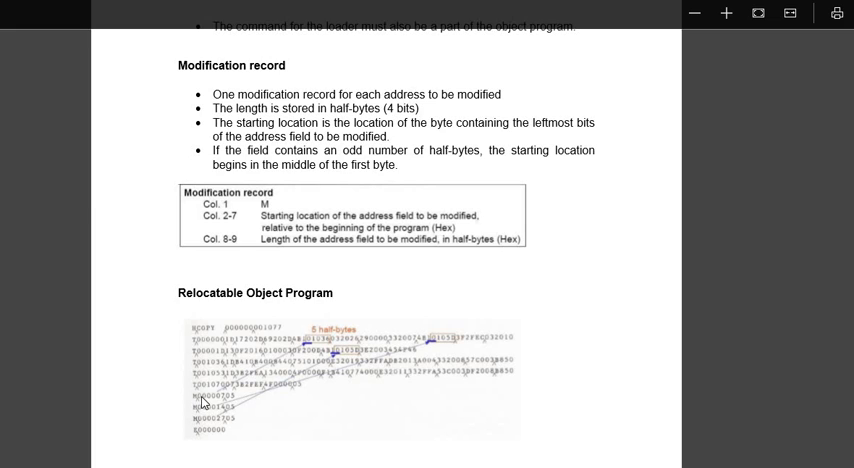
mouse_move(218, 404)
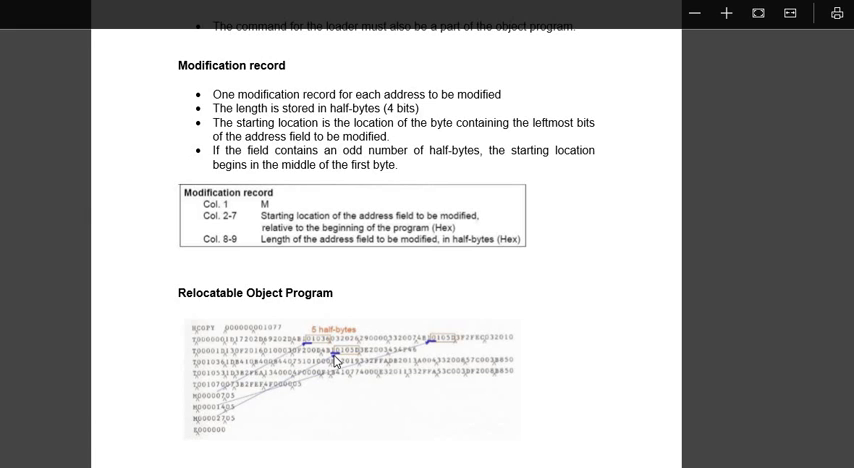
mouse_move(490, 300)
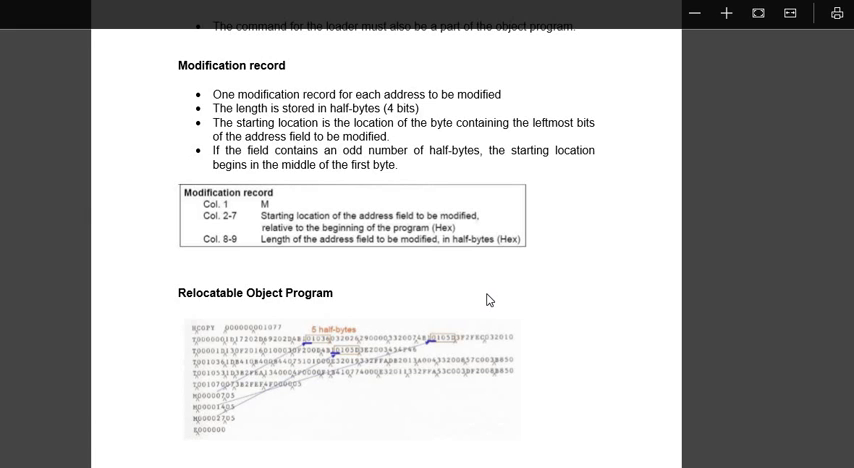